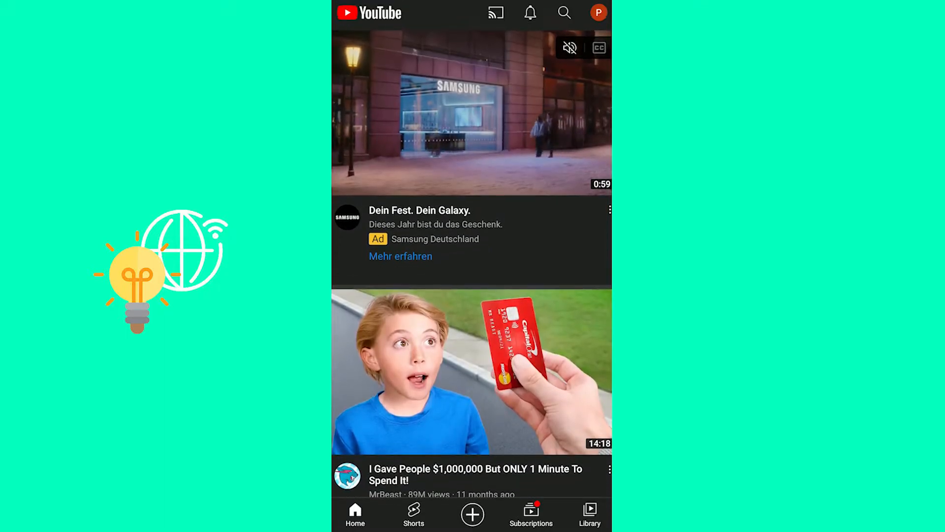
# Bring up the account menu from the profile avatar in the top-right corner.
pyautogui.click(597, 12)
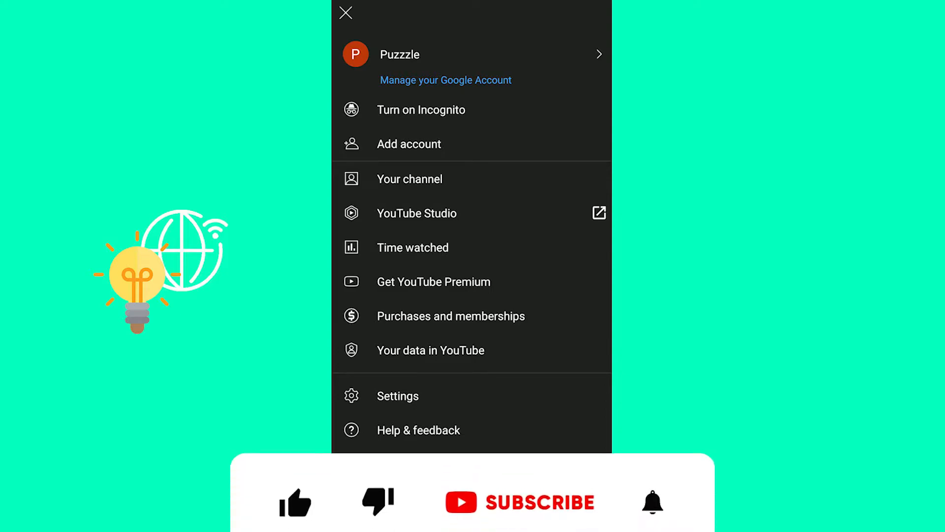
# Go to Your channel and into EDIT CHANNEL to reach Channel settings.
pyautogui.click(295, 483)
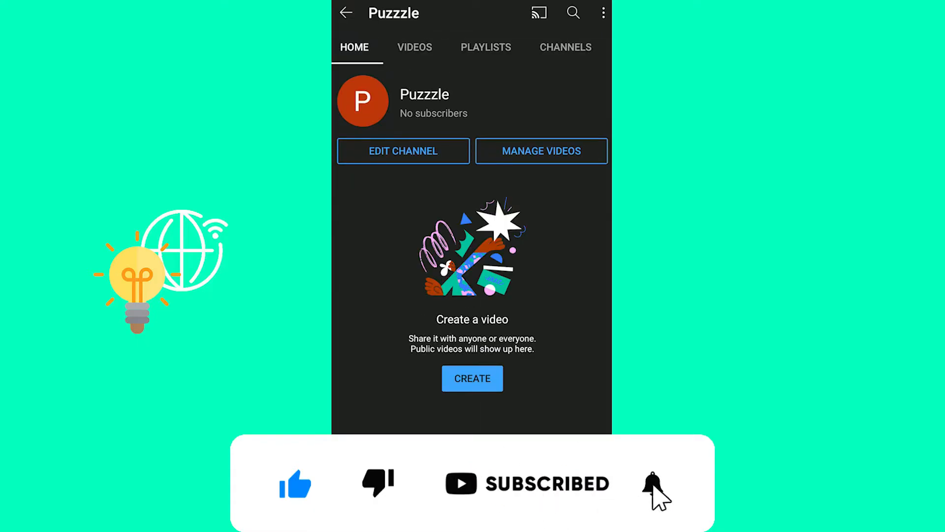
pyautogui.click(652, 483)
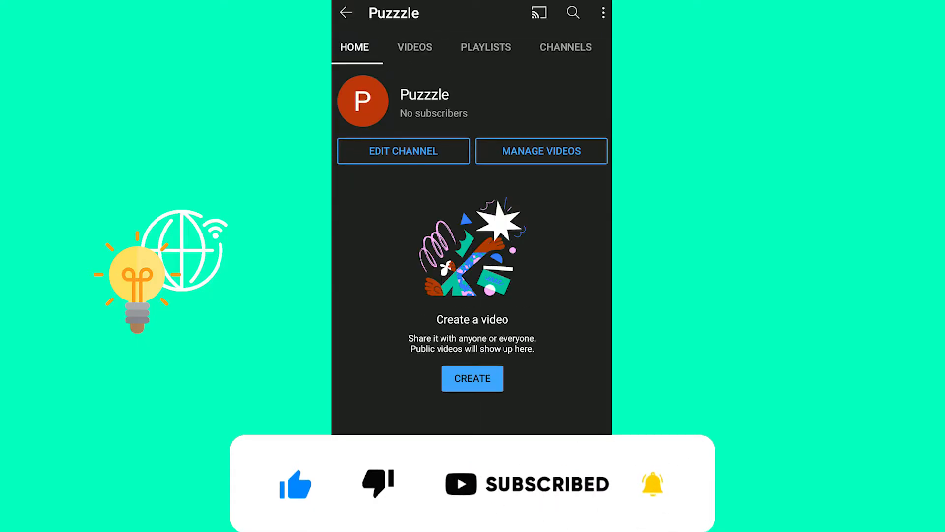
pyautogui.click(403, 151)
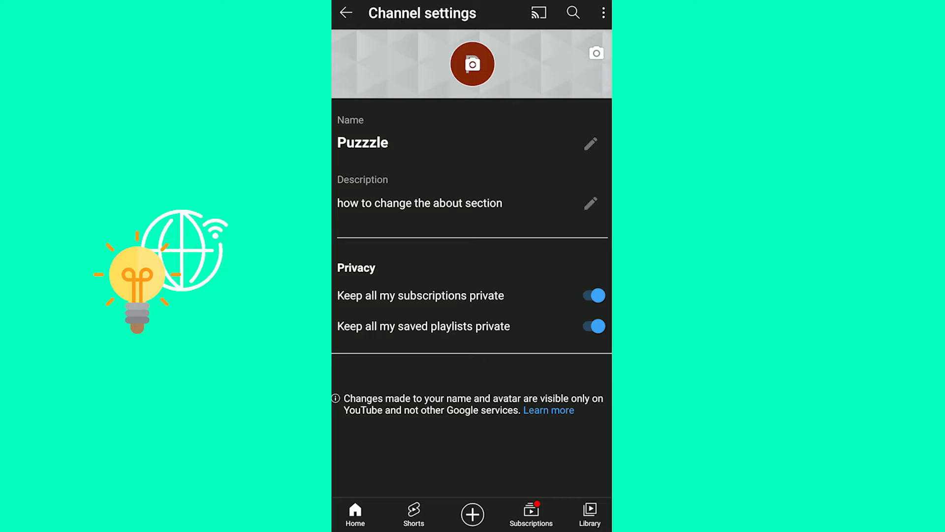
# Replace the banner with an image chosen from the phone's photos and save the crop.
pyautogui.click(472, 64)
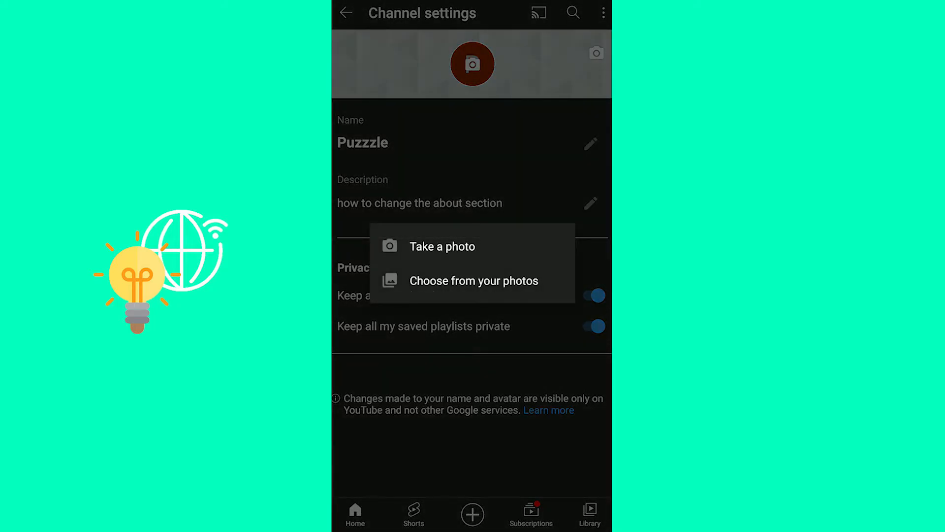
pyautogui.click(475, 281)
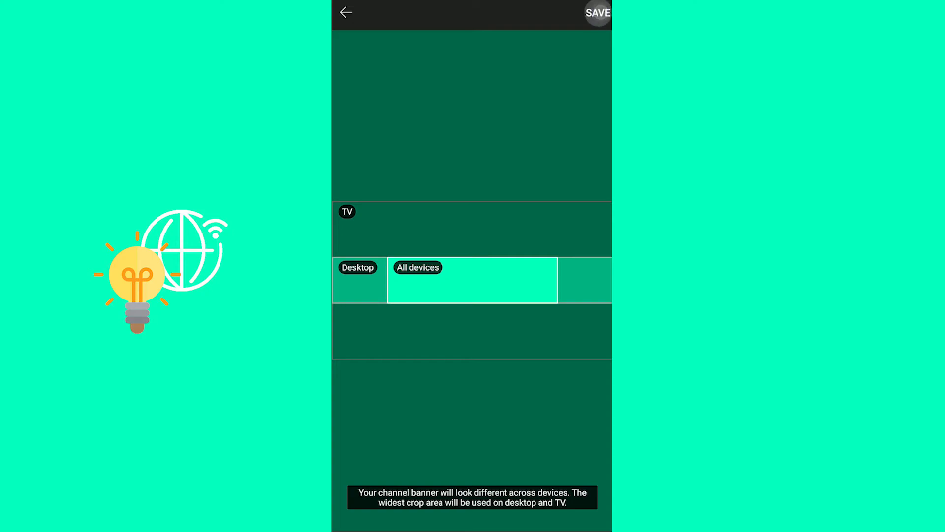
pyautogui.click(596, 13)
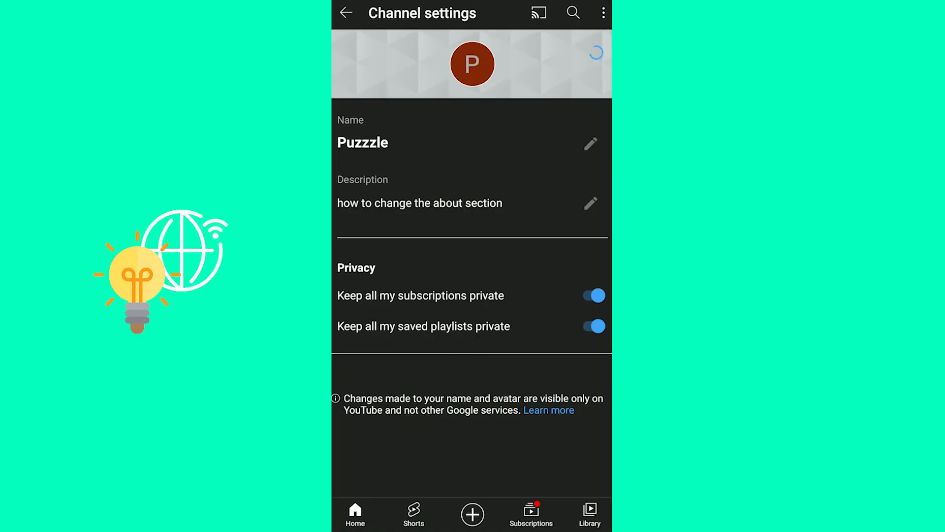